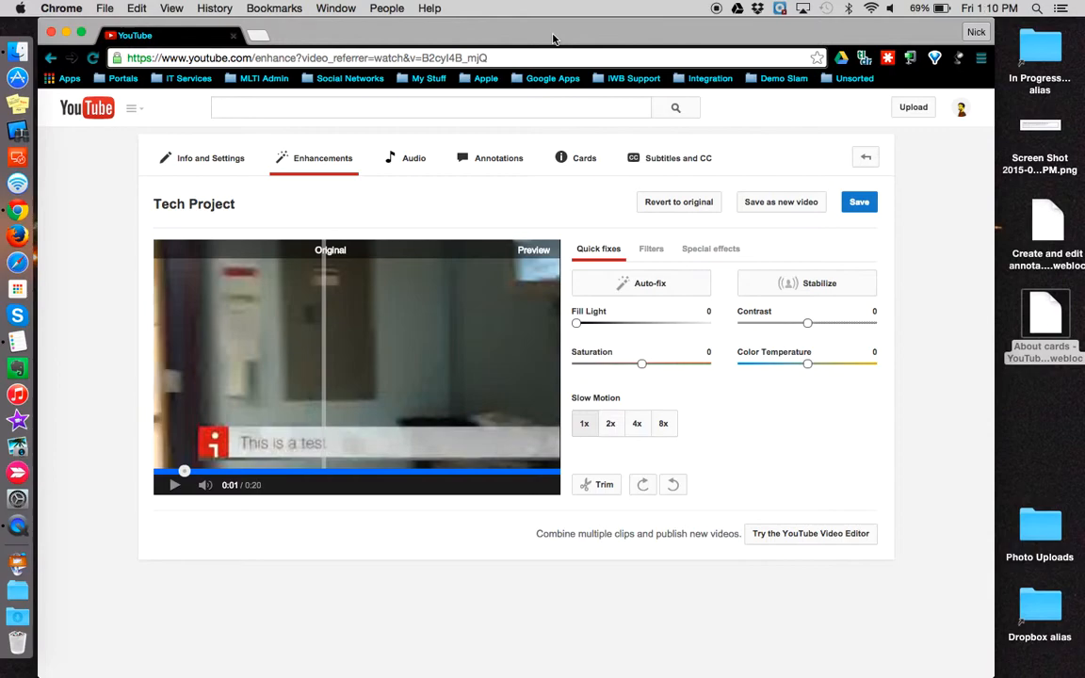
pyautogui.moveTo(619, 53)
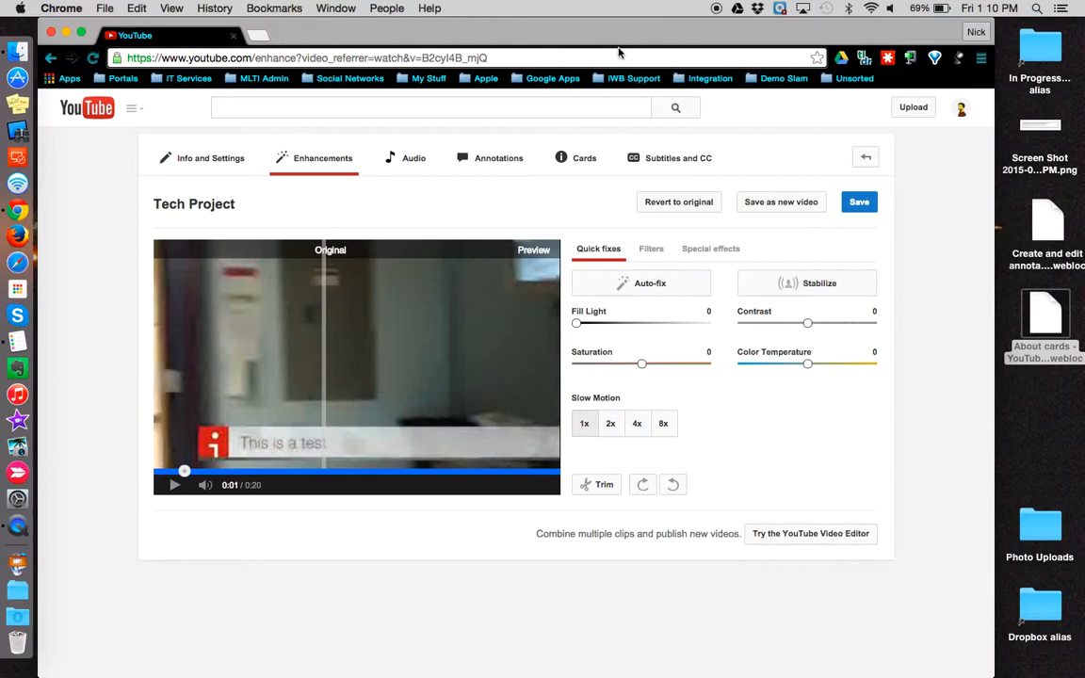
pyautogui.moveTo(628, 228)
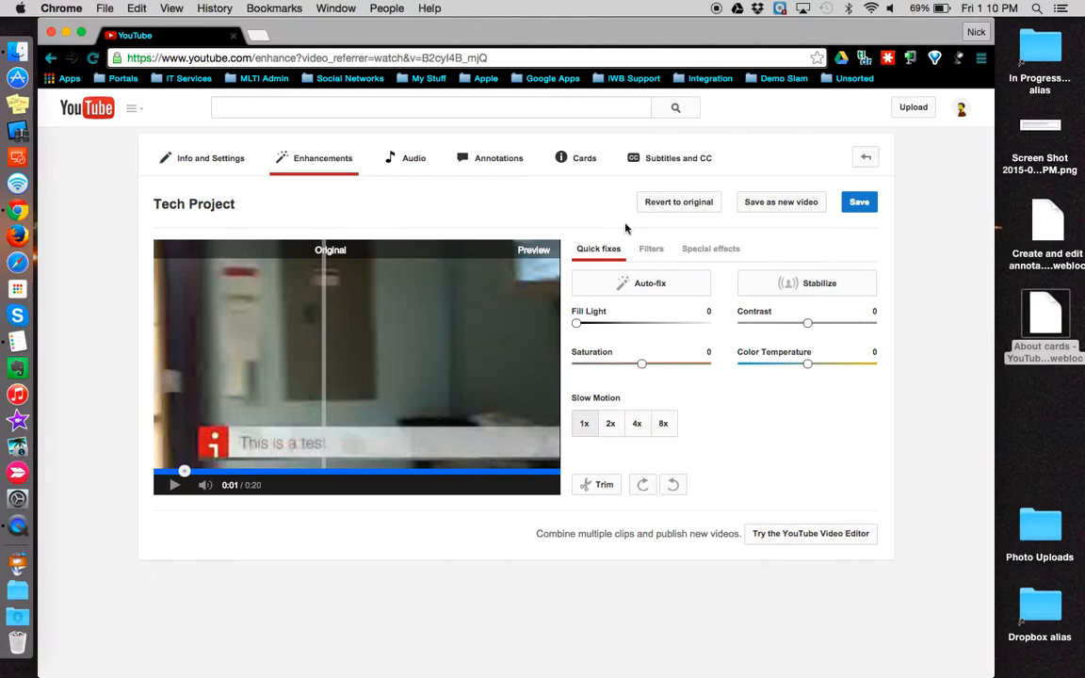
pyautogui.moveTo(627, 258)
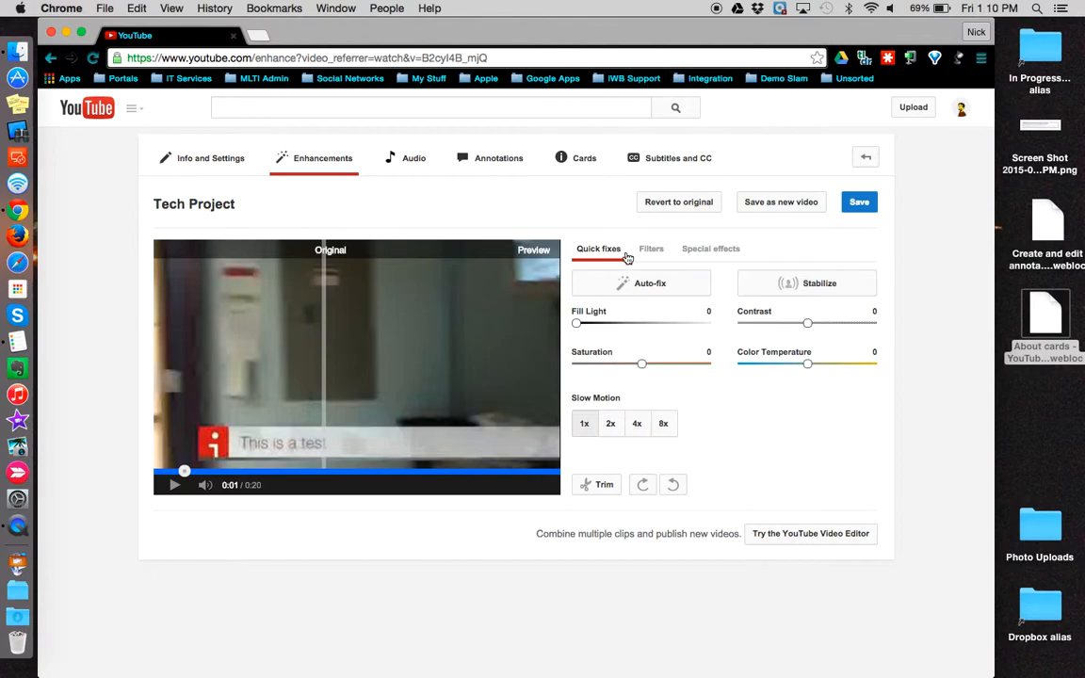
pyautogui.moveTo(612, 262)
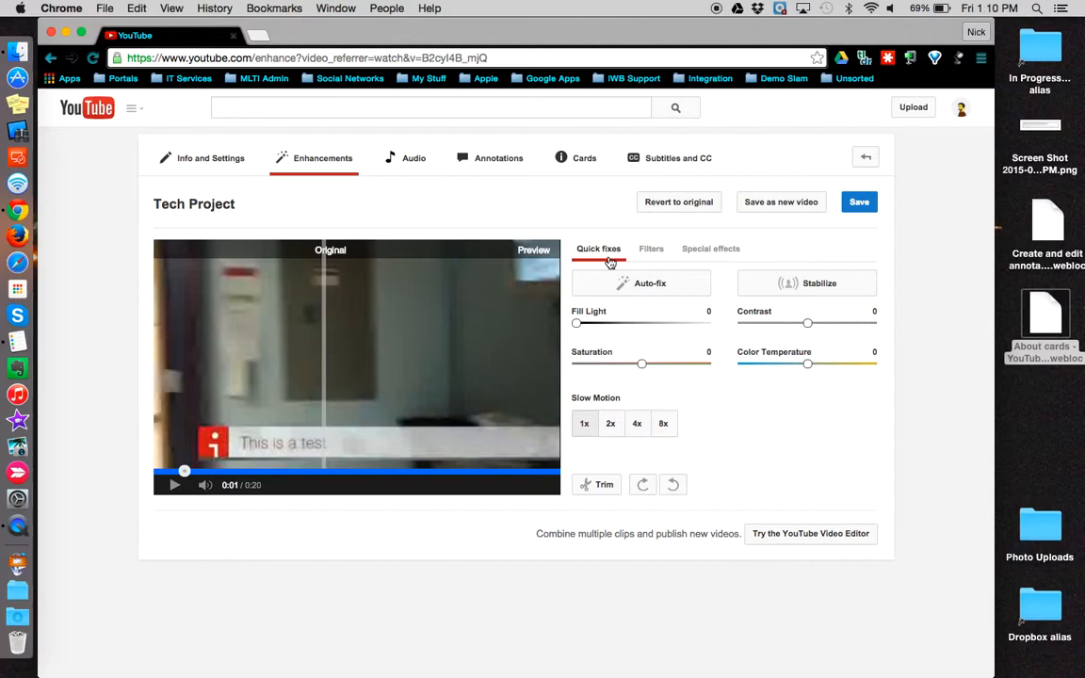
# Step: Apply Auto-fix to the Tech Project video and stop the enhanced preview partway through
pyautogui.click(710, 248)
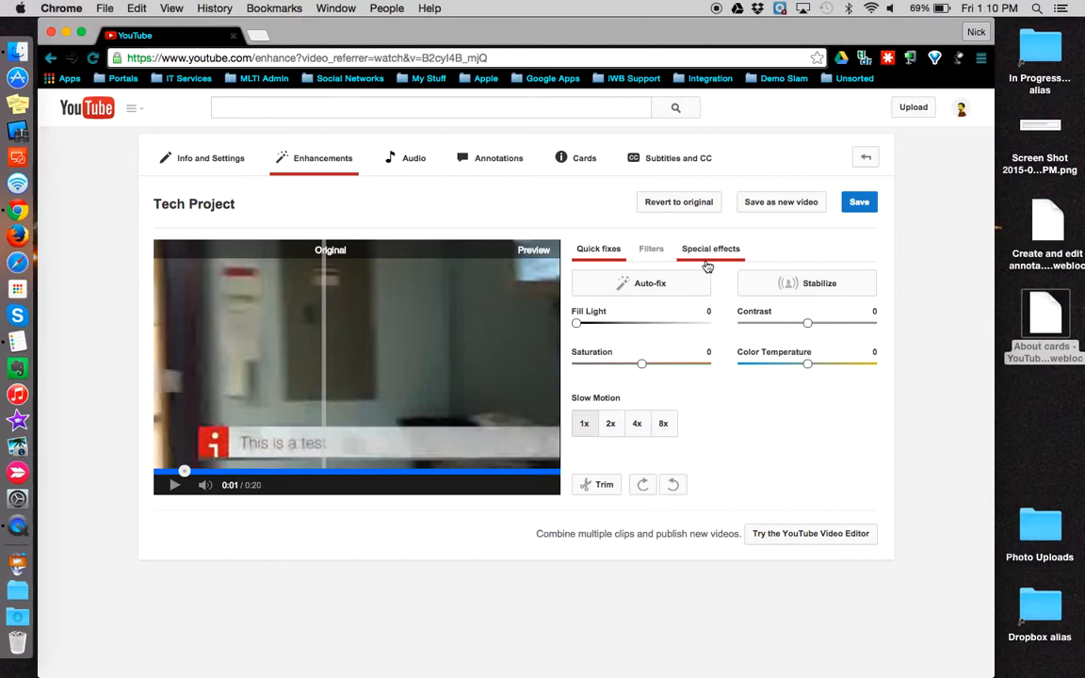
pyautogui.click(597, 248)
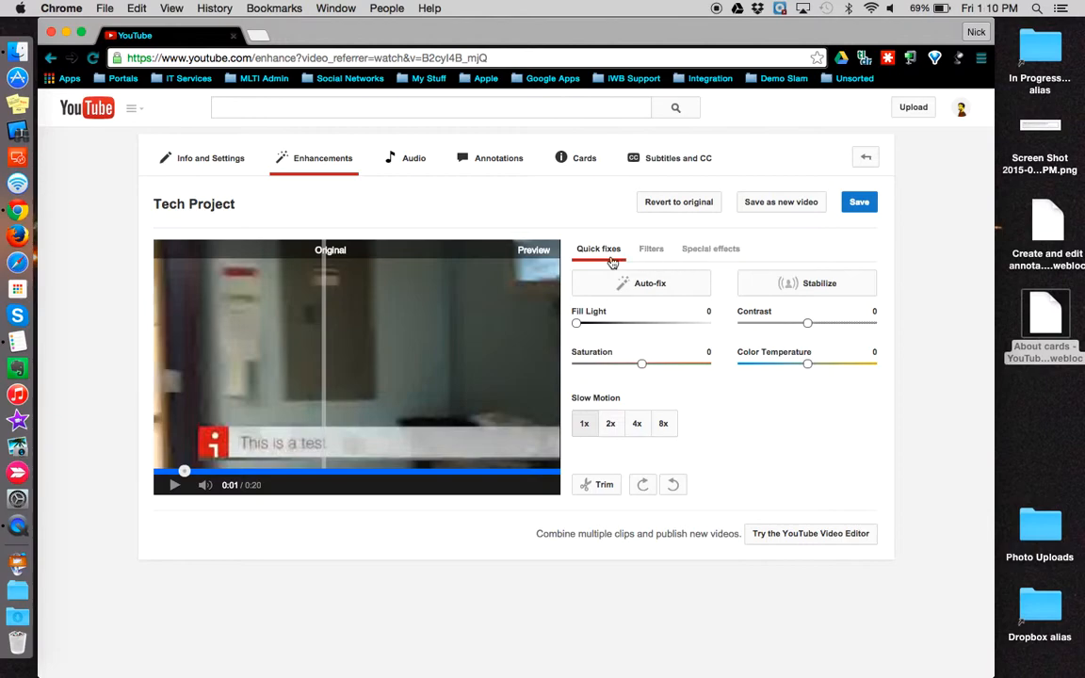
pyautogui.moveTo(720, 274)
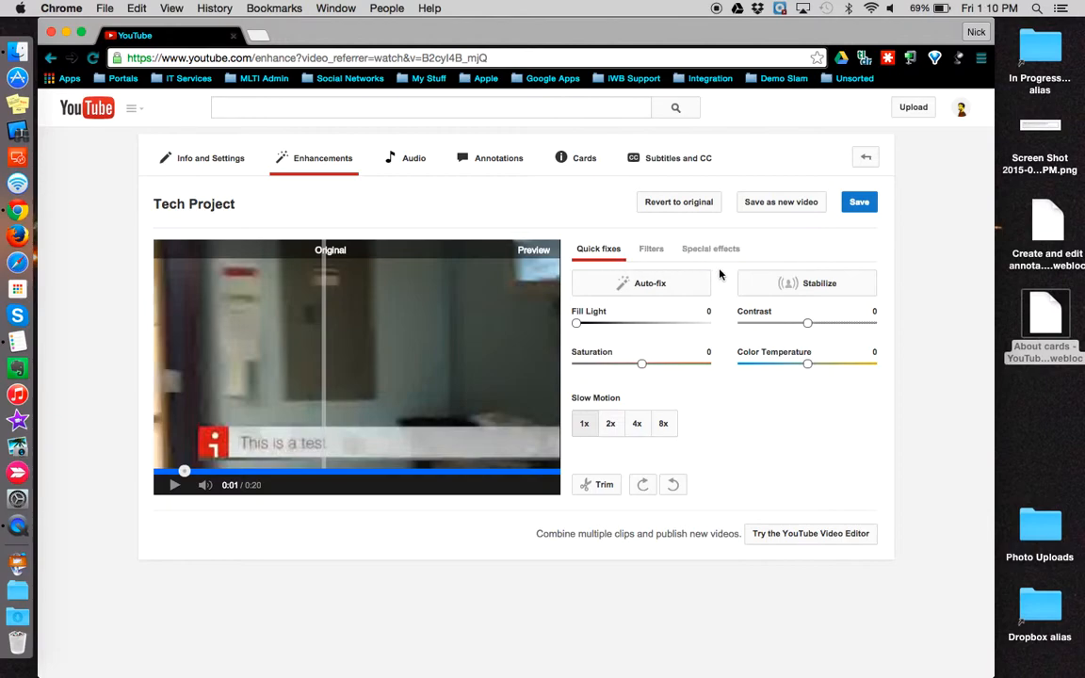
pyautogui.moveTo(669, 285)
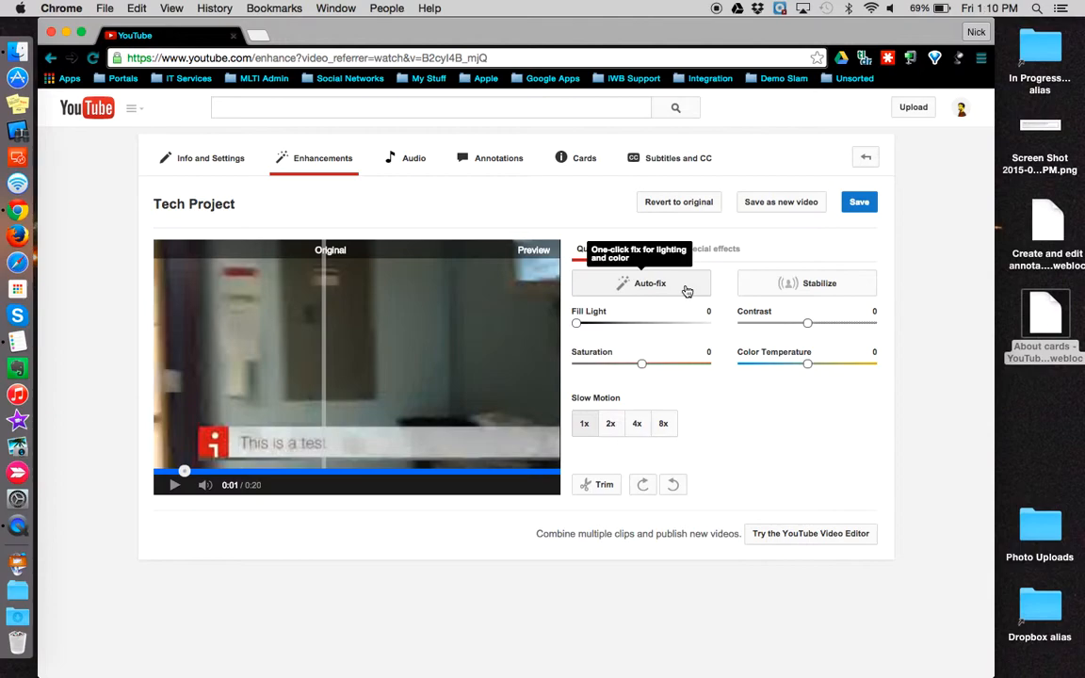
pyautogui.moveTo(753, 290)
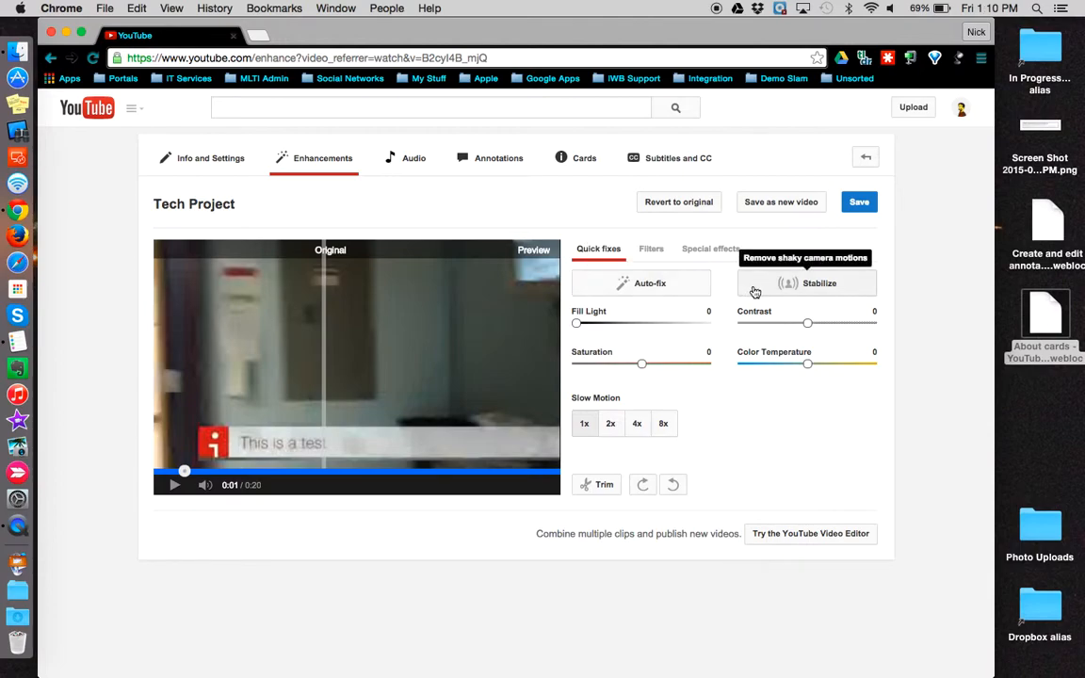
pyautogui.moveTo(659, 352)
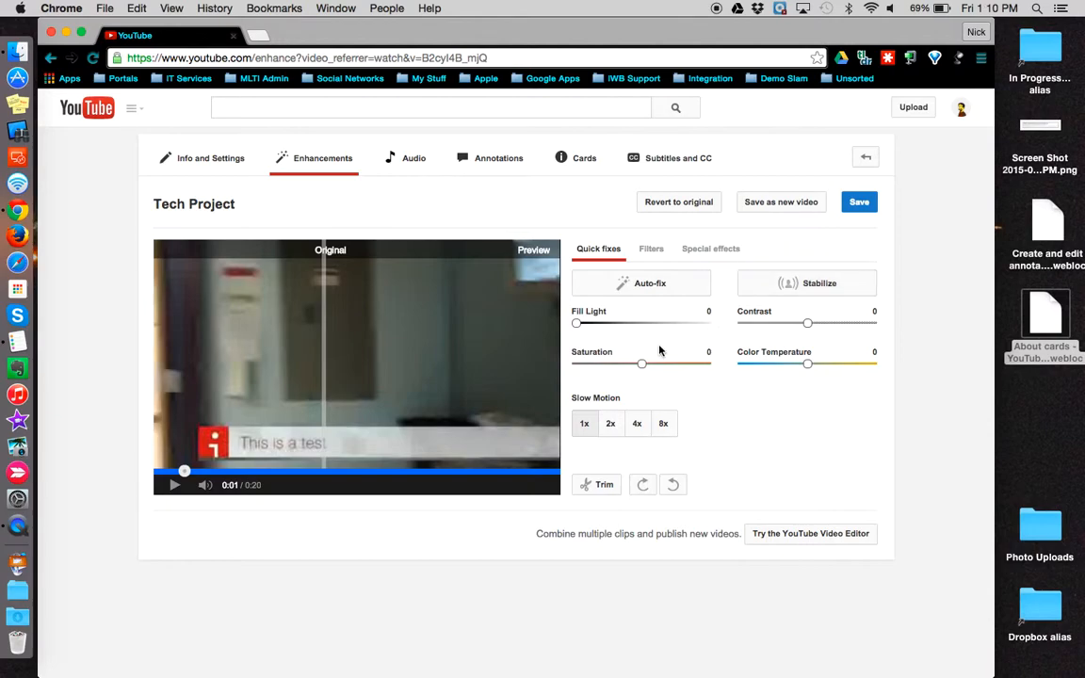
pyautogui.moveTo(733, 340)
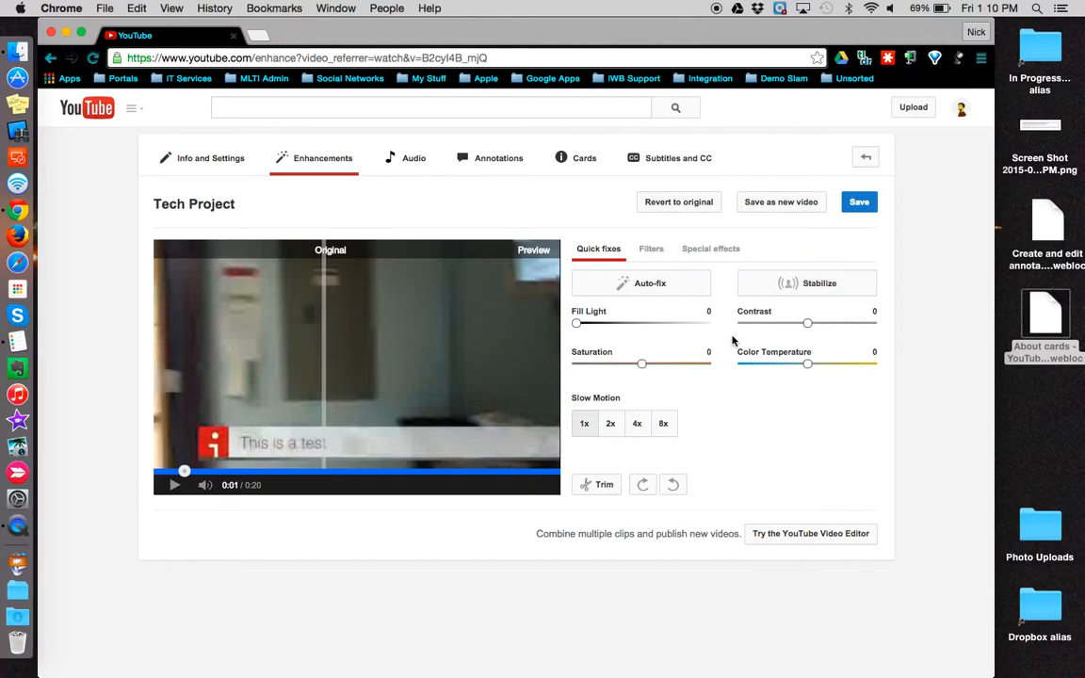
pyautogui.moveTo(736, 353)
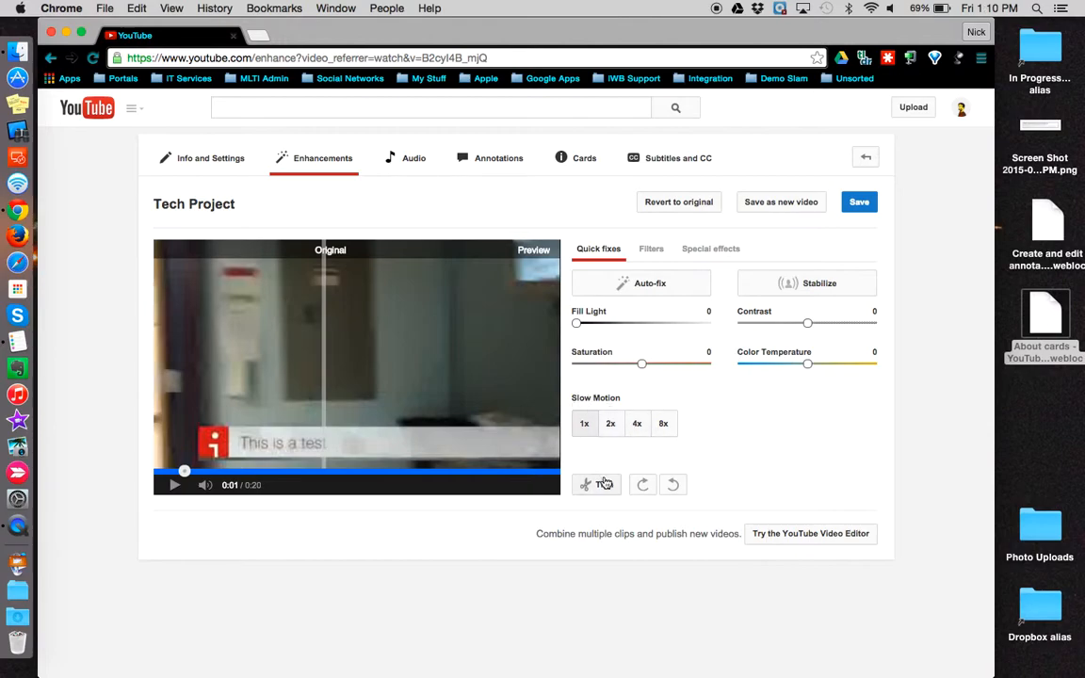
pyautogui.moveTo(671, 484)
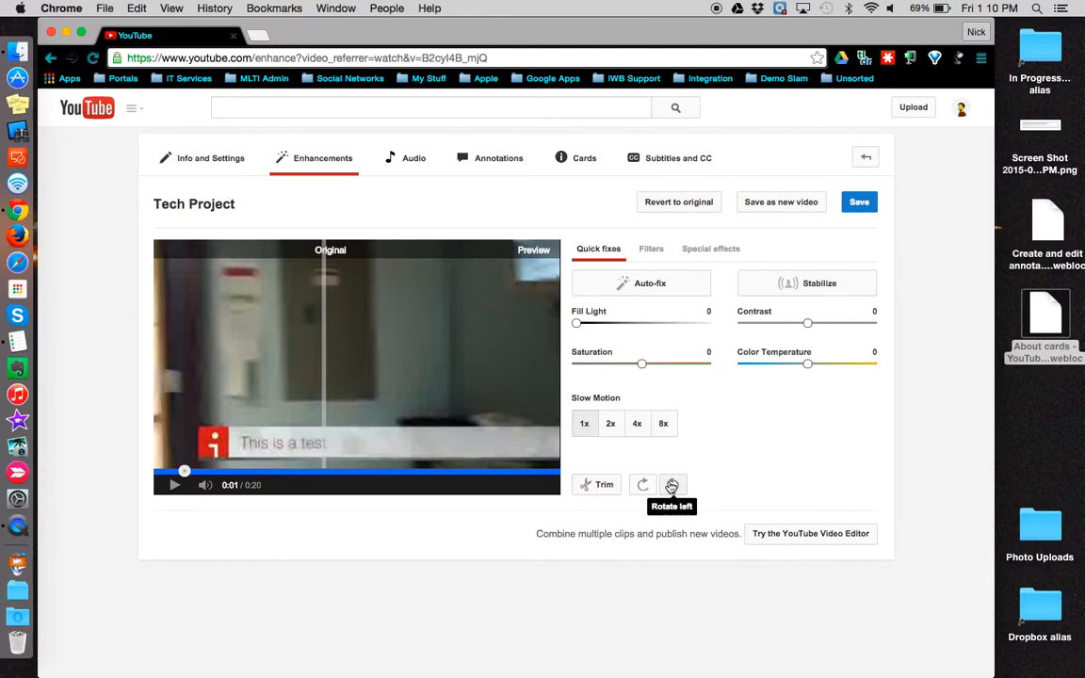
pyautogui.moveTo(694, 451)
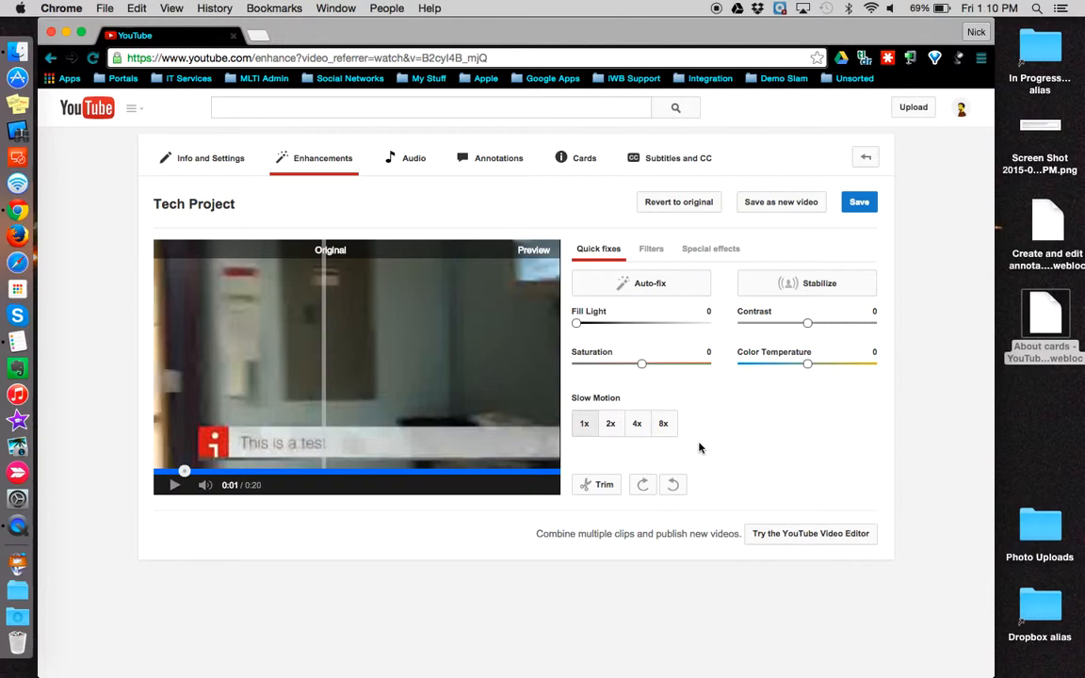
pyautogui.moveTo(625, 462)
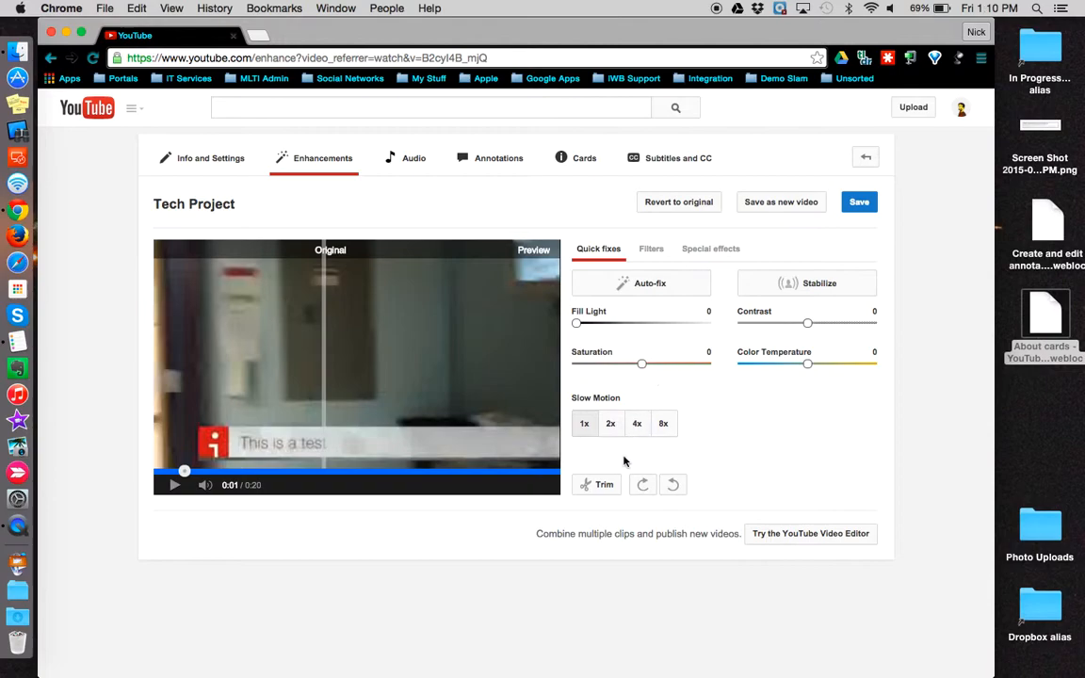
pyautogui.click(175, 484)
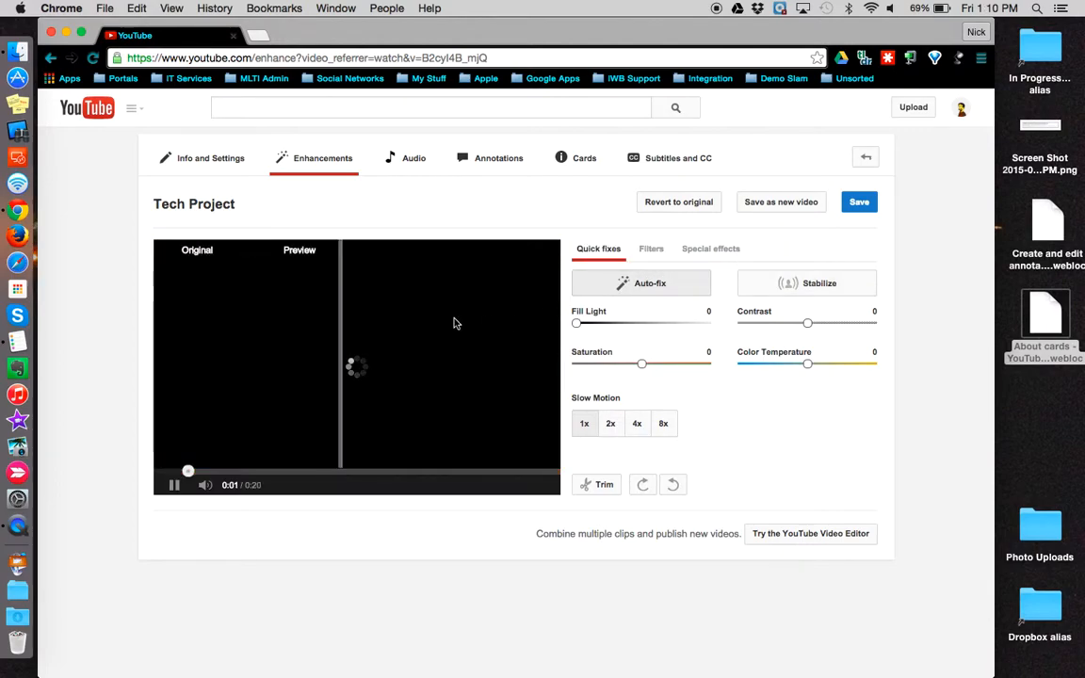
pyautogui.moveTo(203, 356)
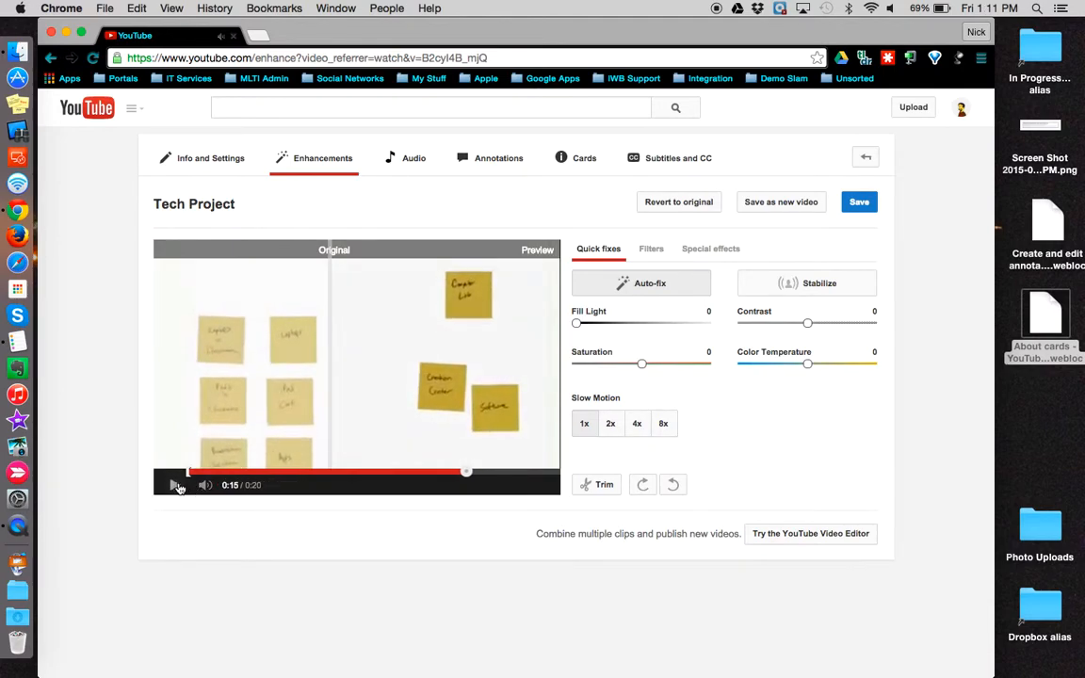
pyautogui.click(174, 484)
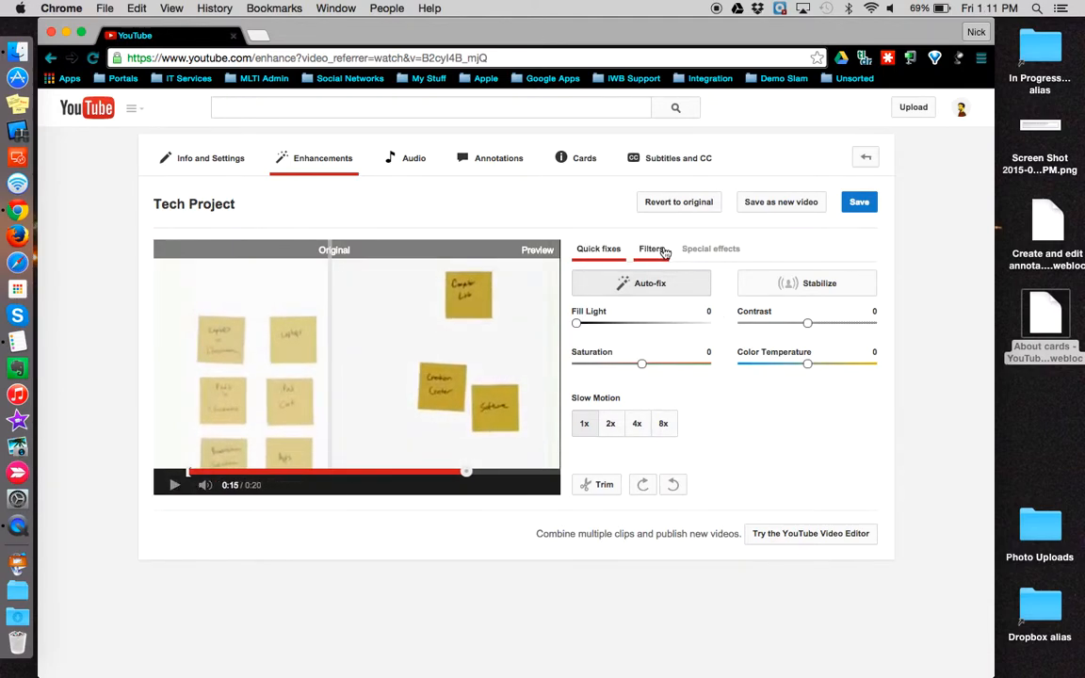
# Step: Show the Filters gallery for the Tech Project video
pyautogui.click(652, 248)
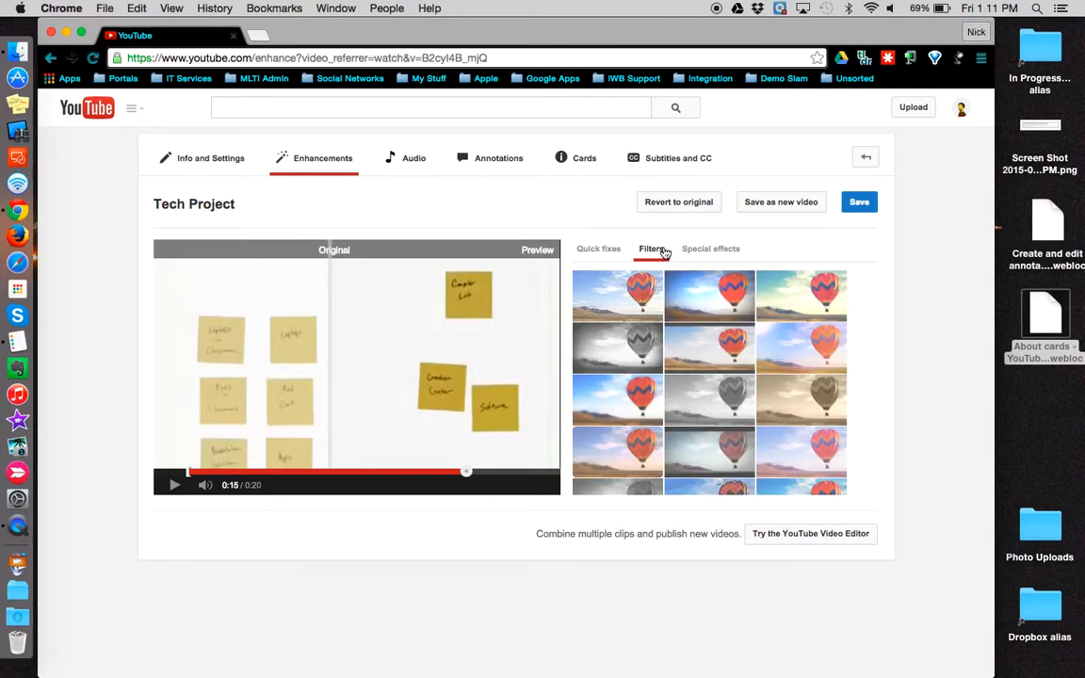
pyautogui.moveTo(709, 297)
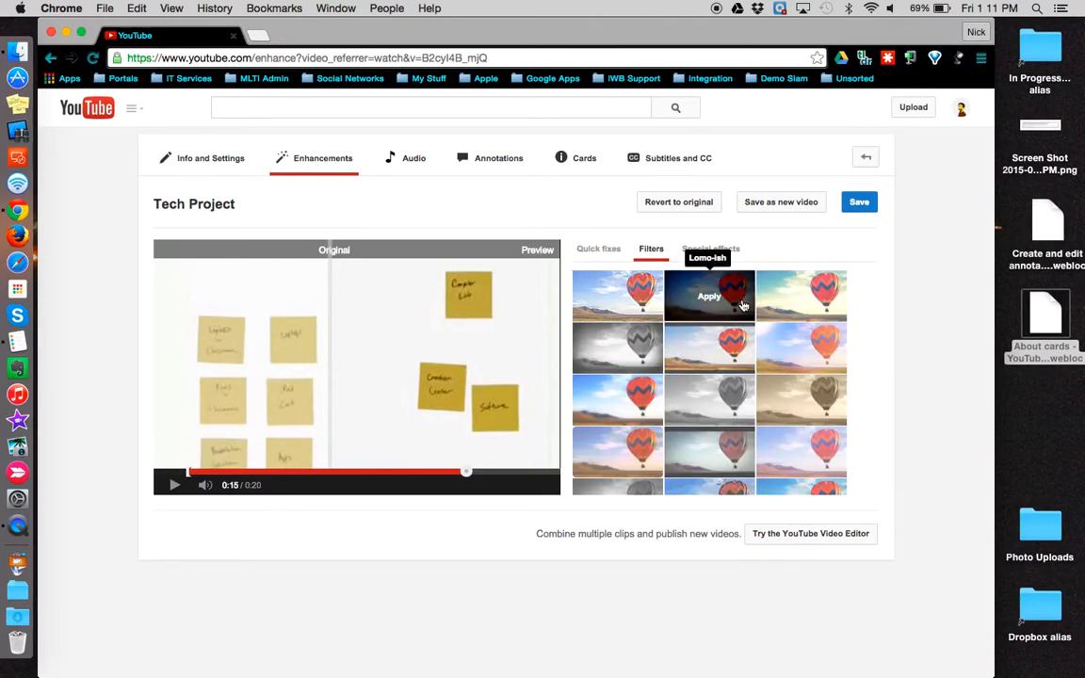
pyautogui.moveTo(617, 349)
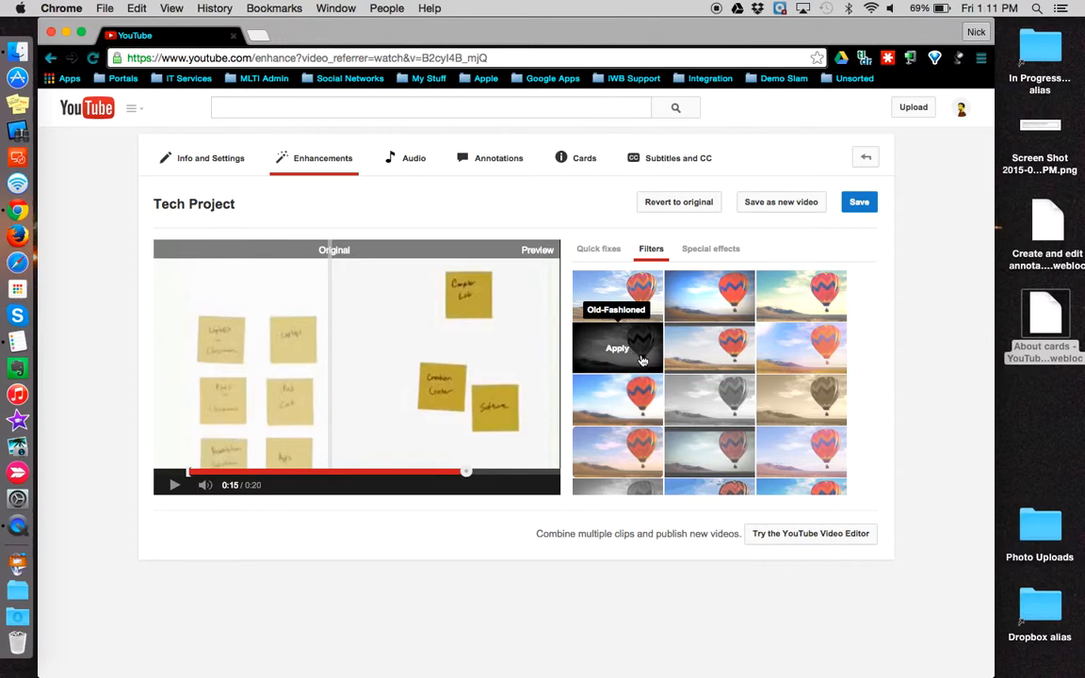
pyautogui.moveTo(709, 348)
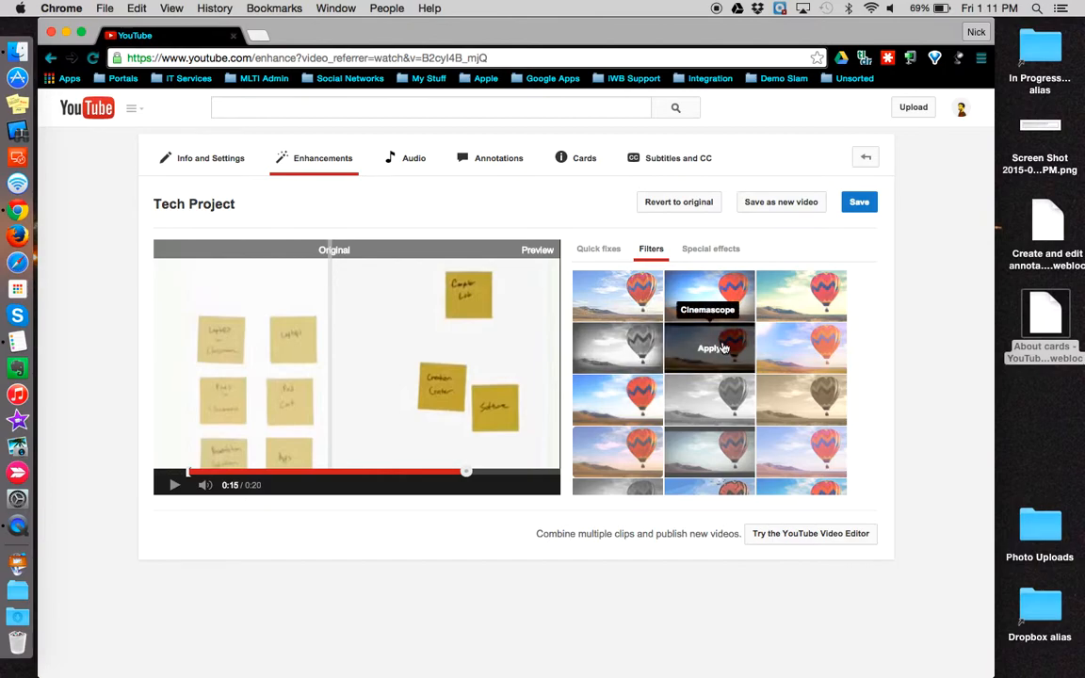
pyautogui.moveTo(800, 347)
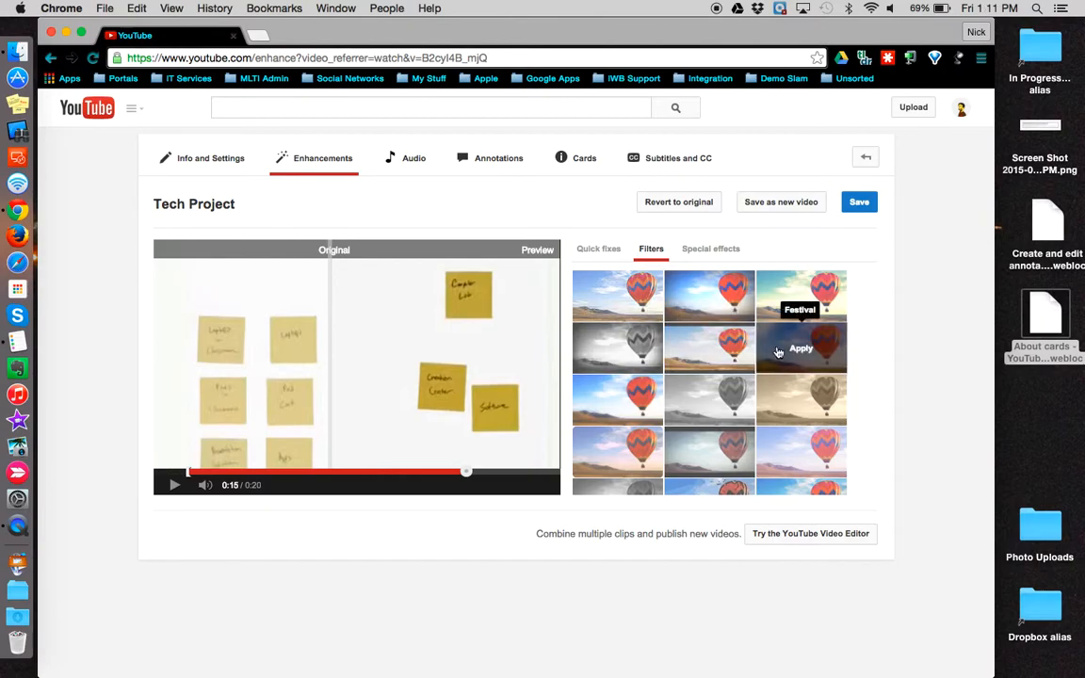
pyautogui.moveTo(772, 412)
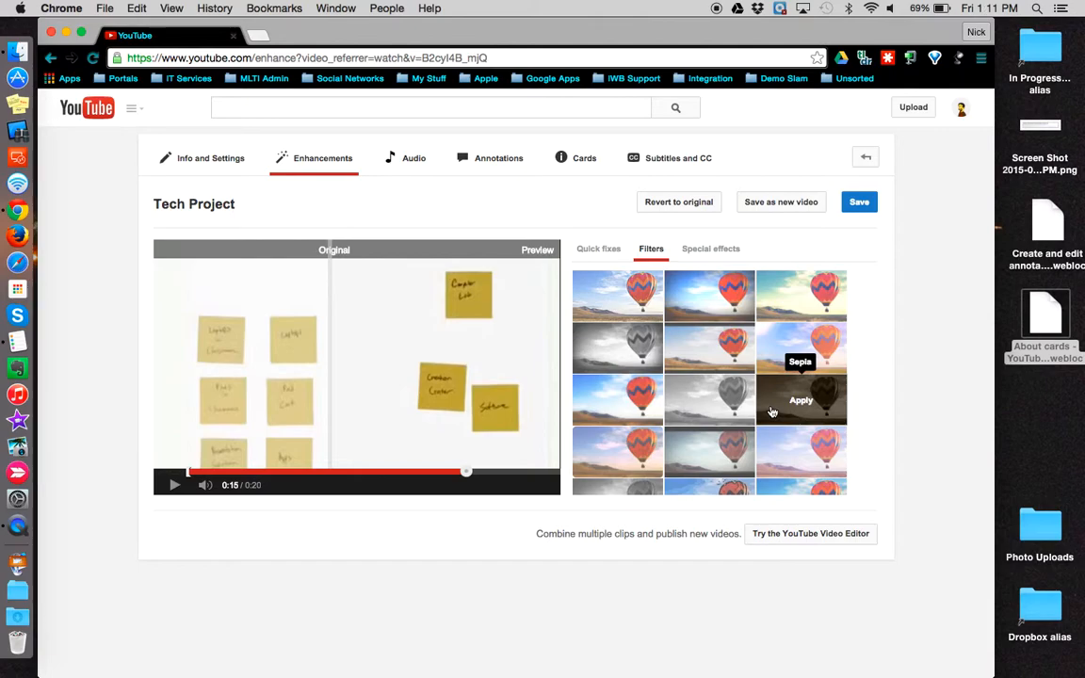
pyautogui.moveTo(709, 440)
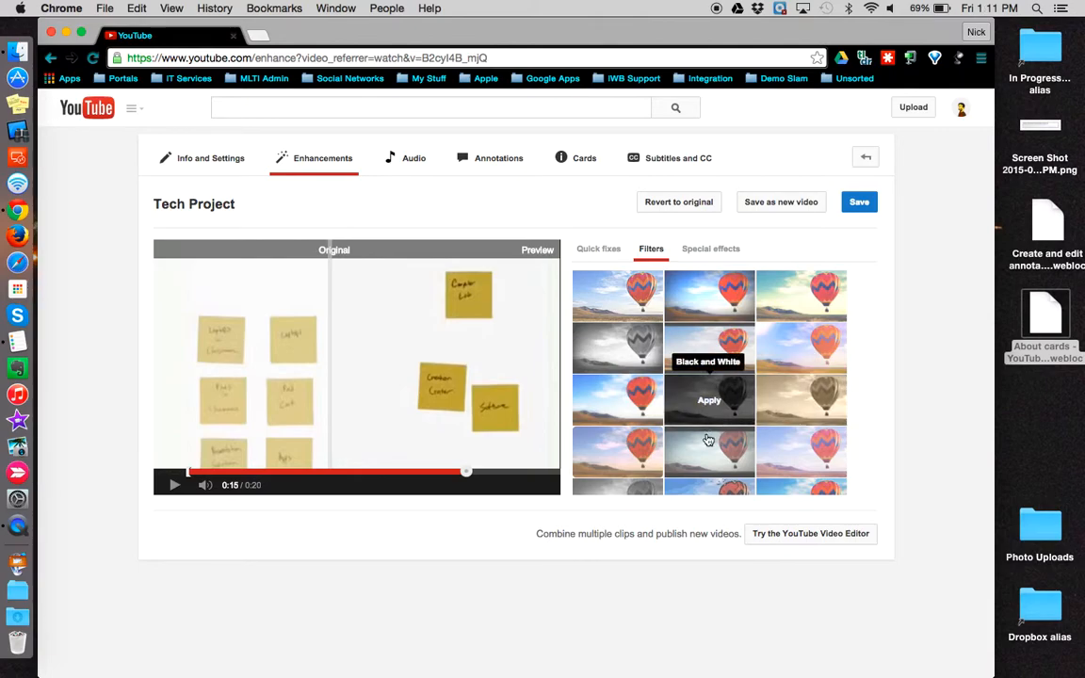
pyautogui.moveTo(709, 452)
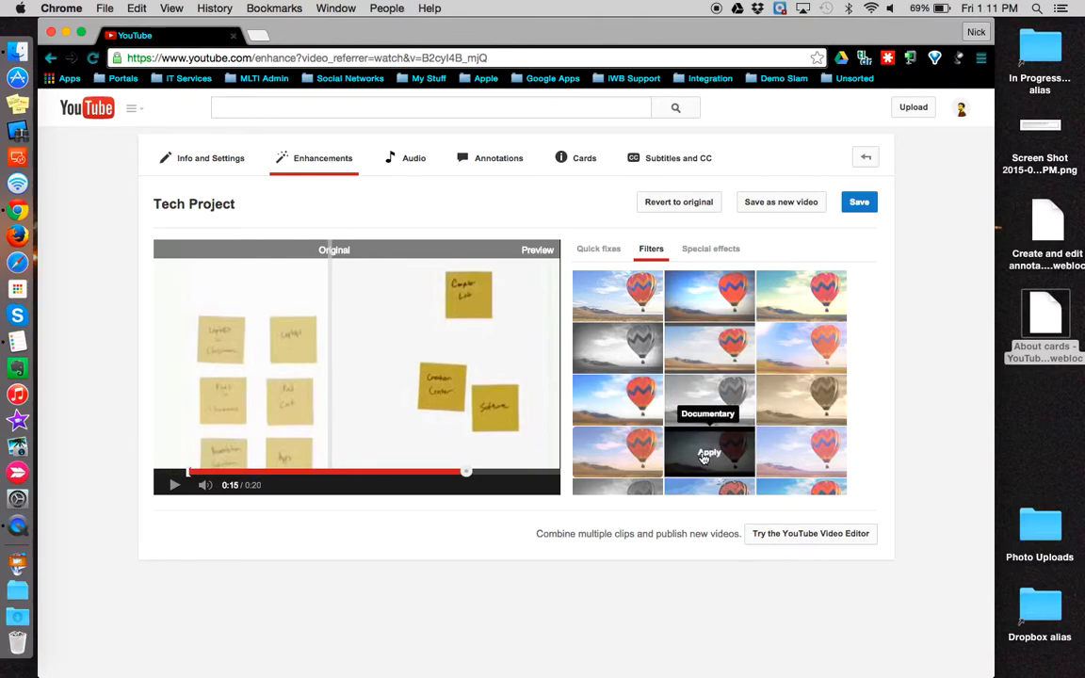
# Step: Apply the Documentary filter, replay and pause the preview, then move to Special effects
pyautogui.click(709, 453)
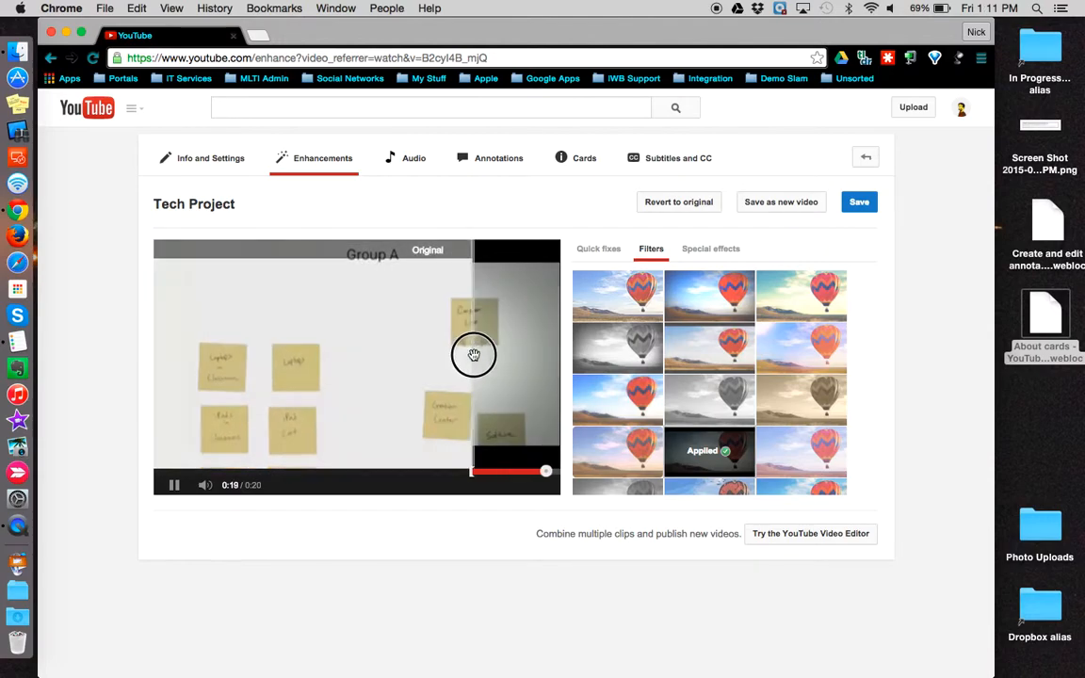
pyautogui.click(173, 485)
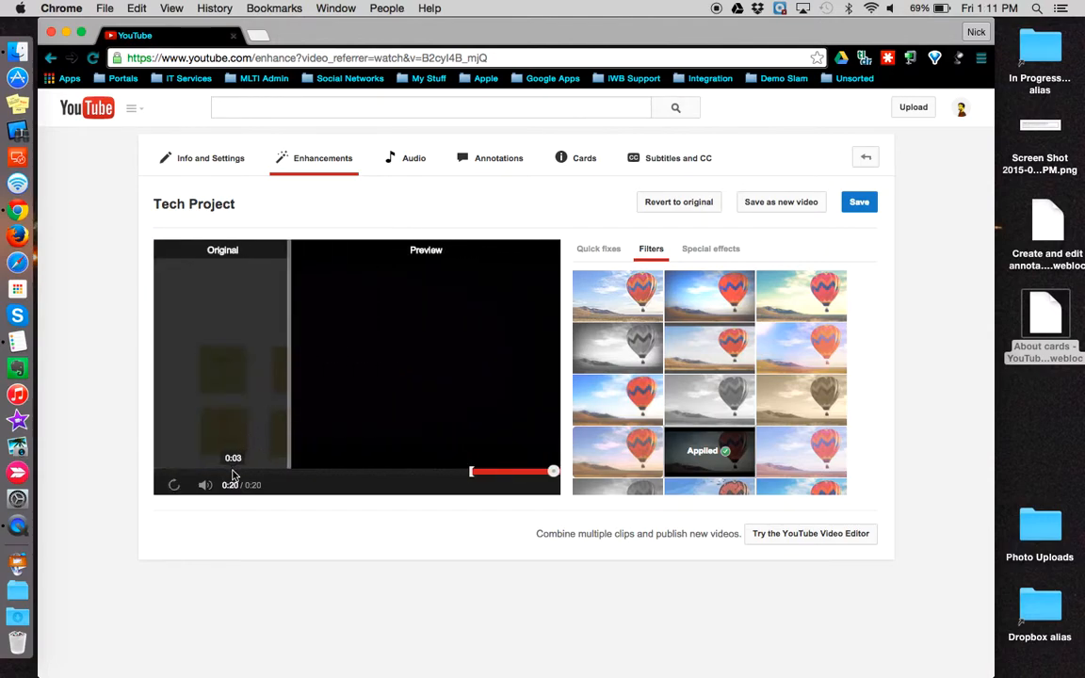
pyautogui.click(173, 484)
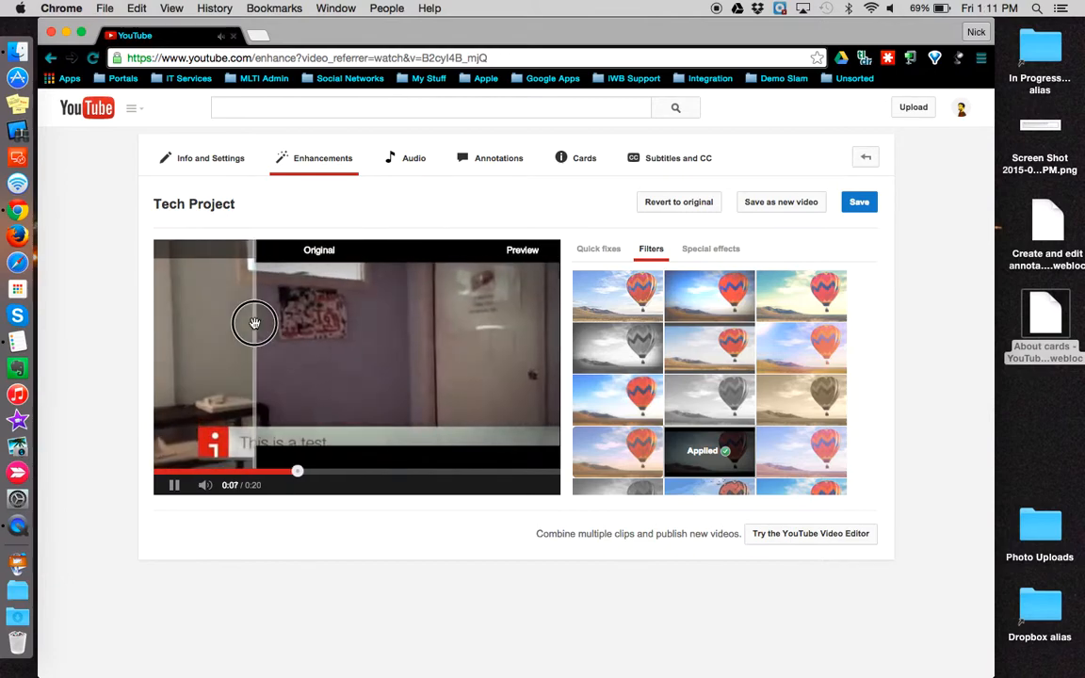
pyautogui.click(174, 484)
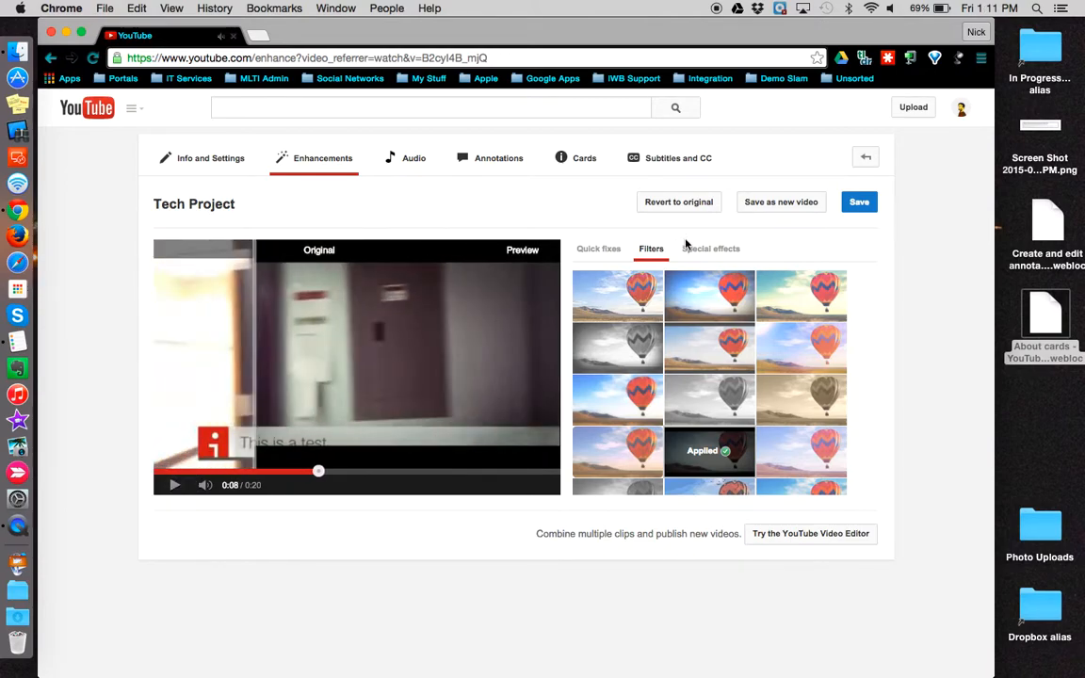
pyautogui.click(710, 247)
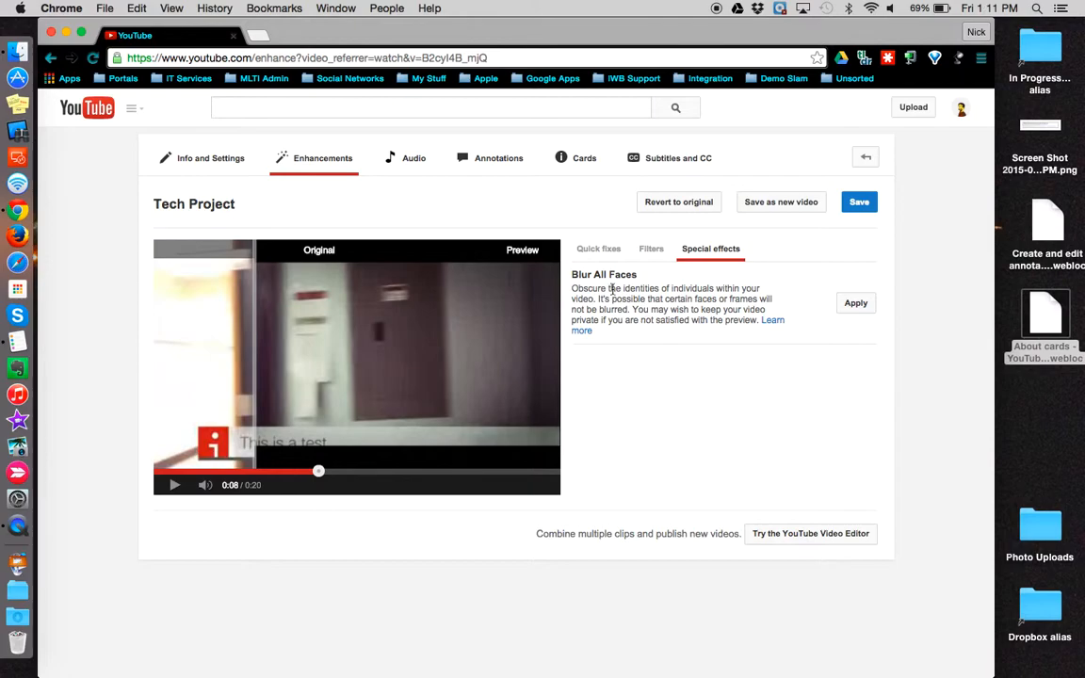
pyautogui.moveTo(646, 280)
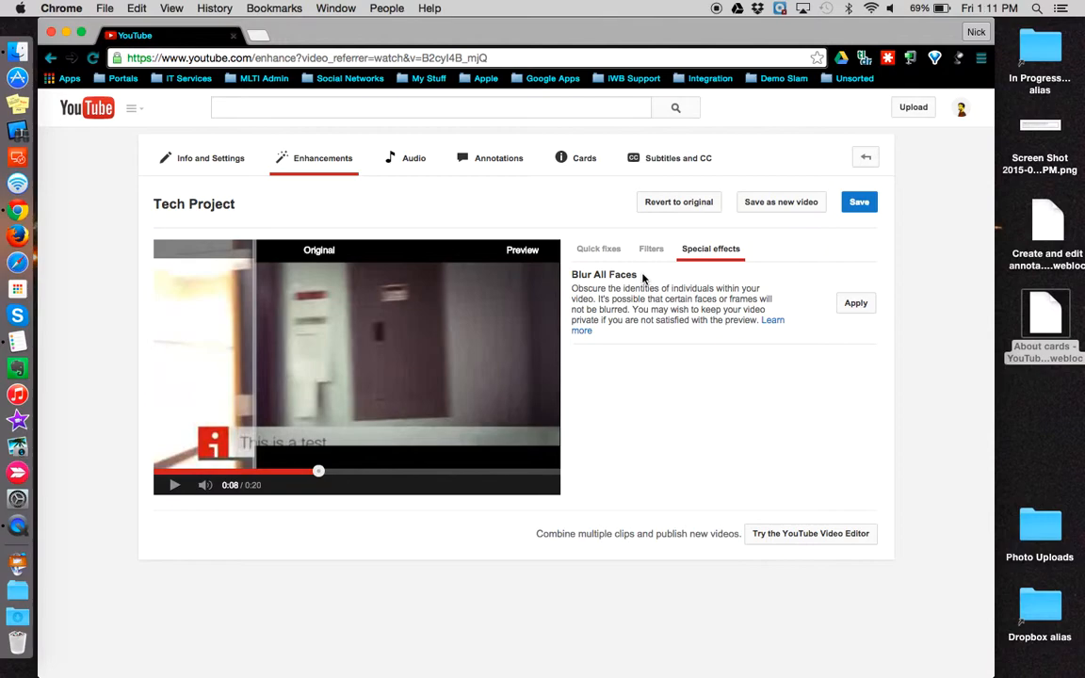
# Step: Return to the Quick fixes adjustments with the Documentary filter still applied
pyautogui.click(598, 248)
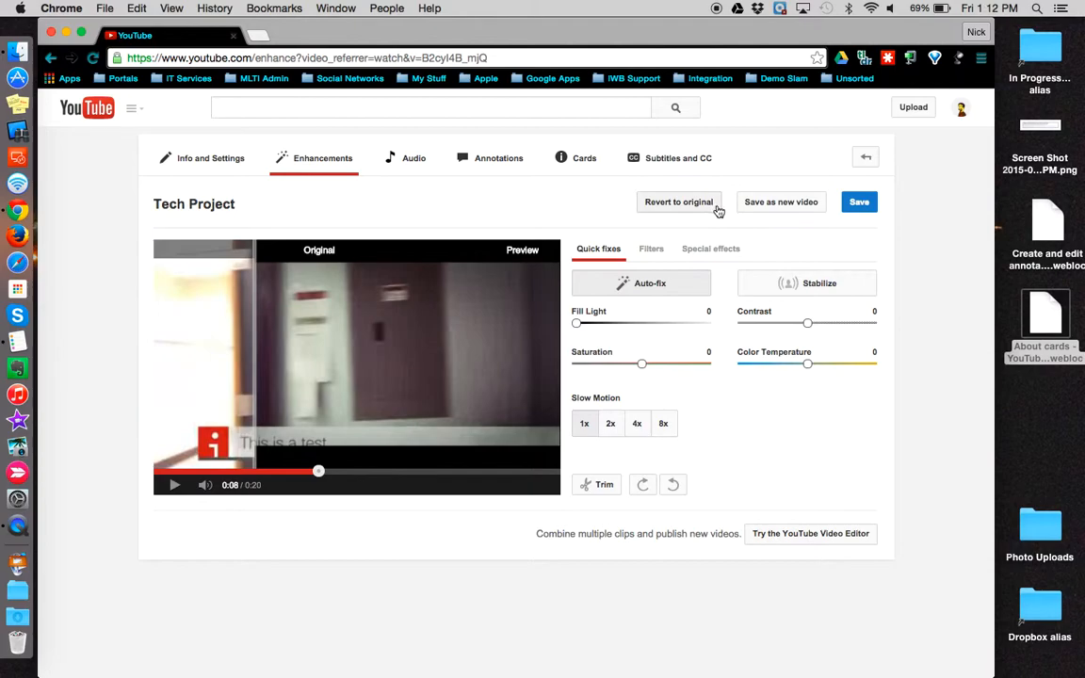
pyautogui.moveTo(672, 213)
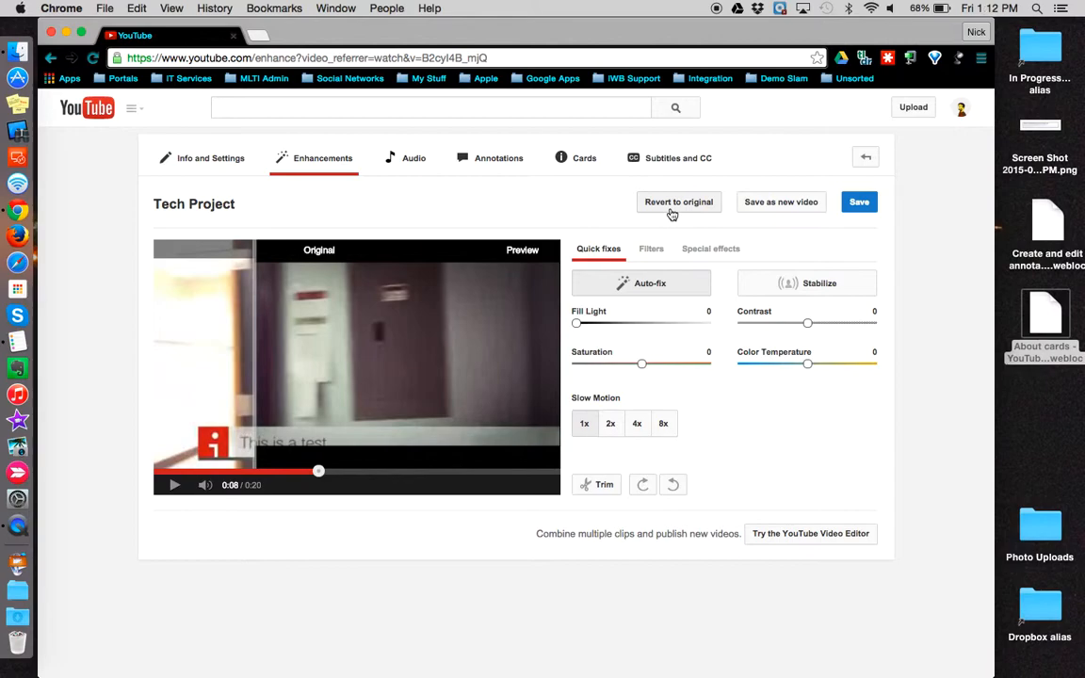
pyautogui.moveTo(786, 214)
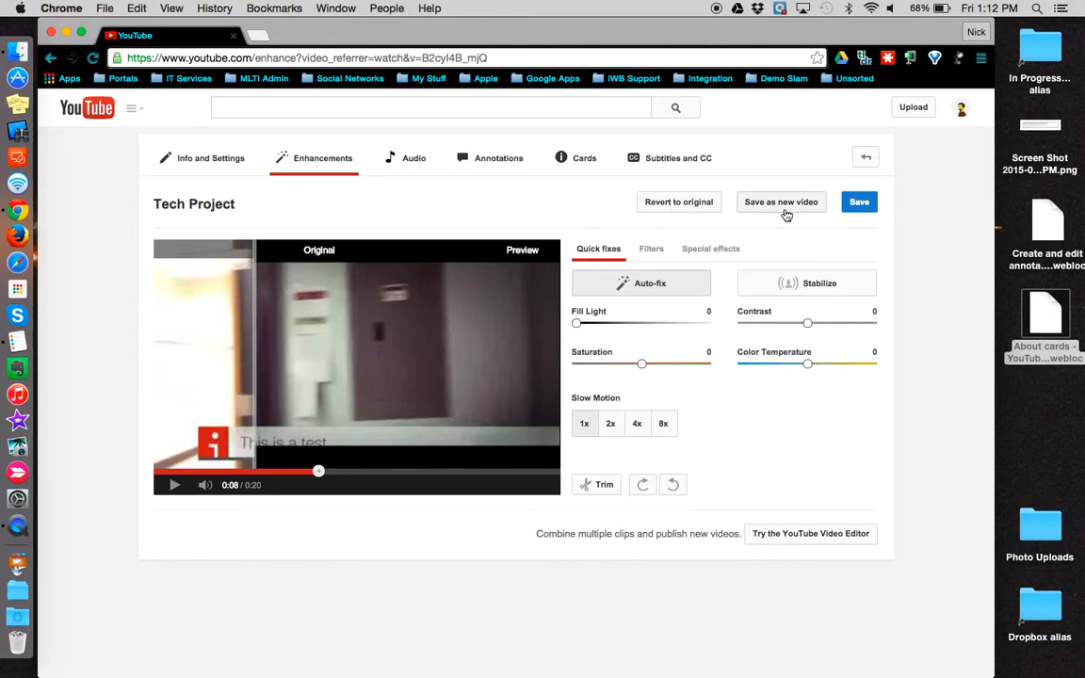
pyautogui.moveTo(816, 223)
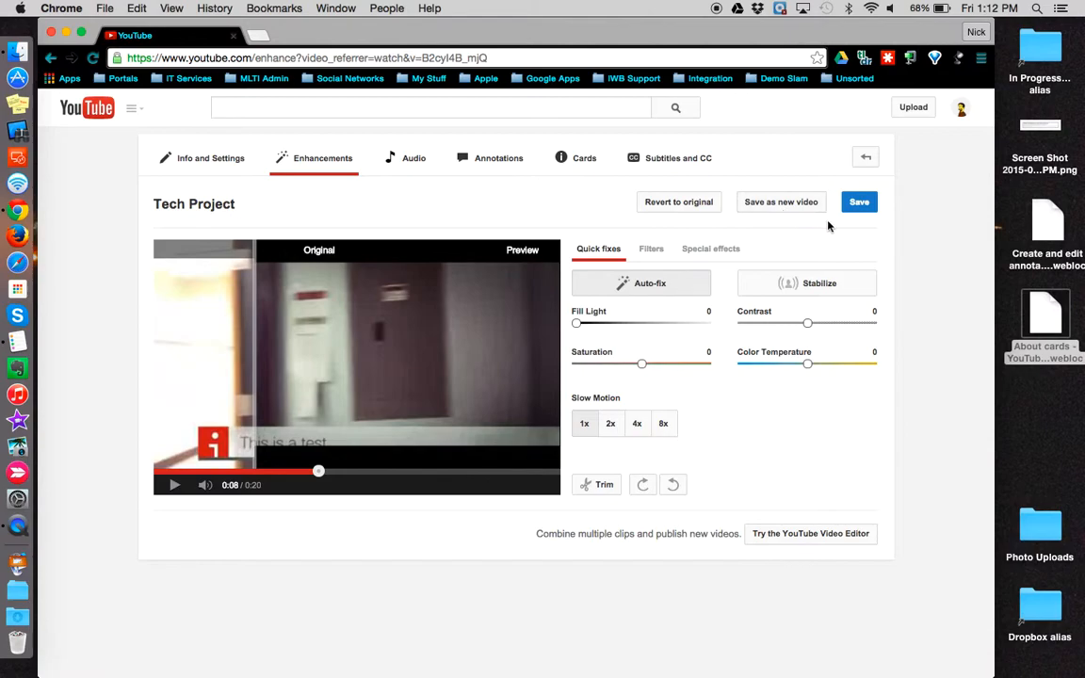
pyautogui.moveTo(858, 202)
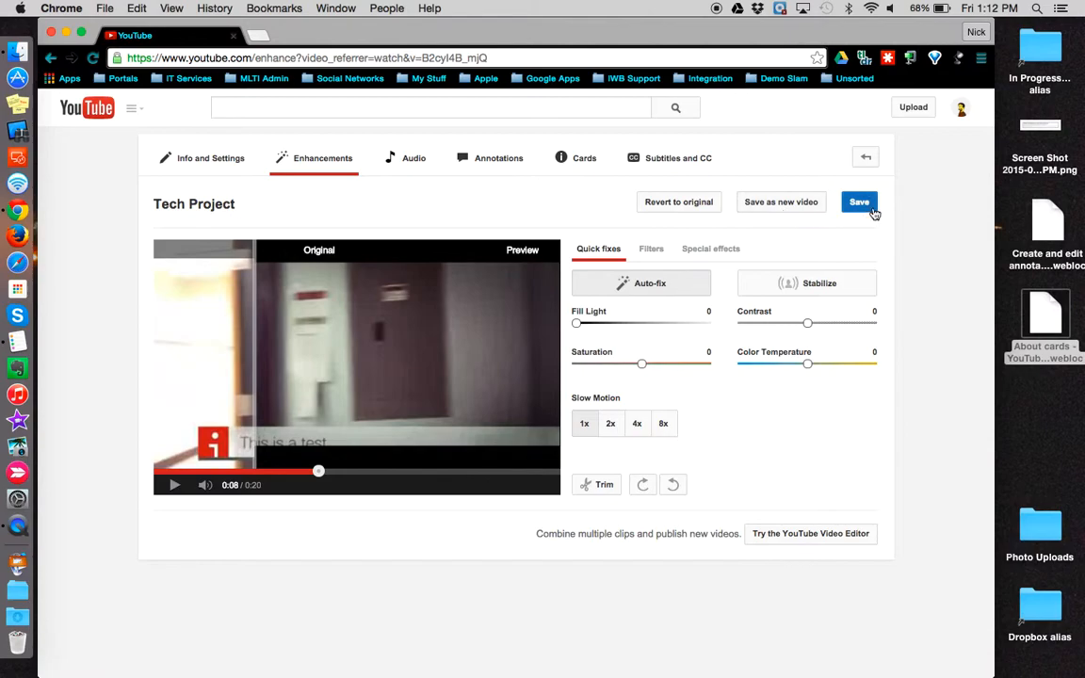